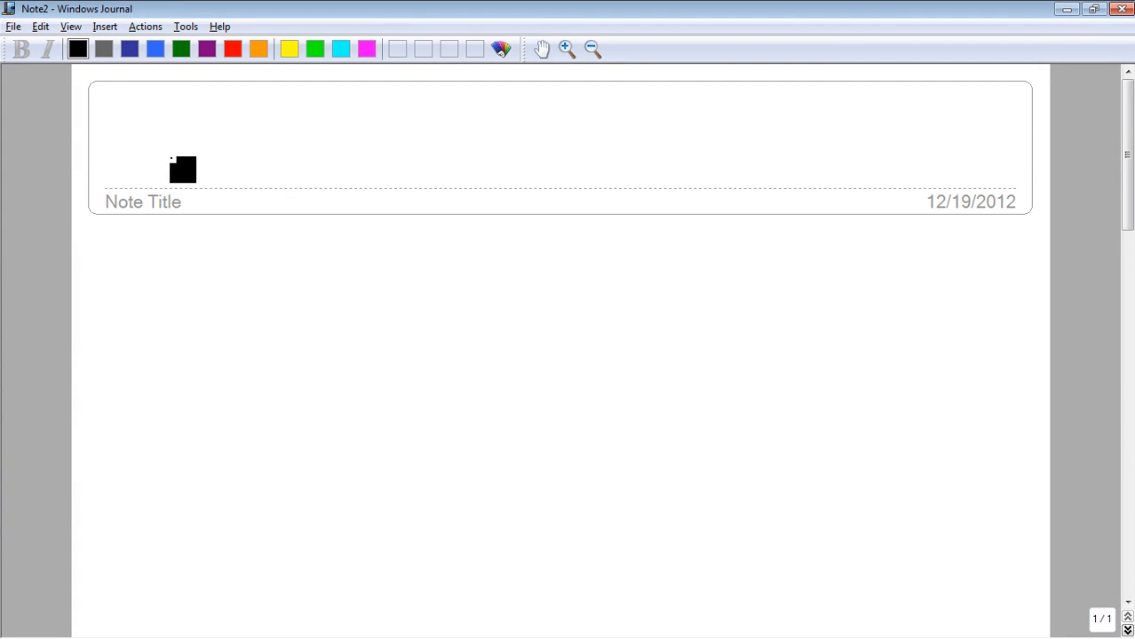
Step: Handwrite the title 'Solve for a variable in a formula' and begin the line 'Get the specified variable'
left_click_drag(160, 160, 257, 146)
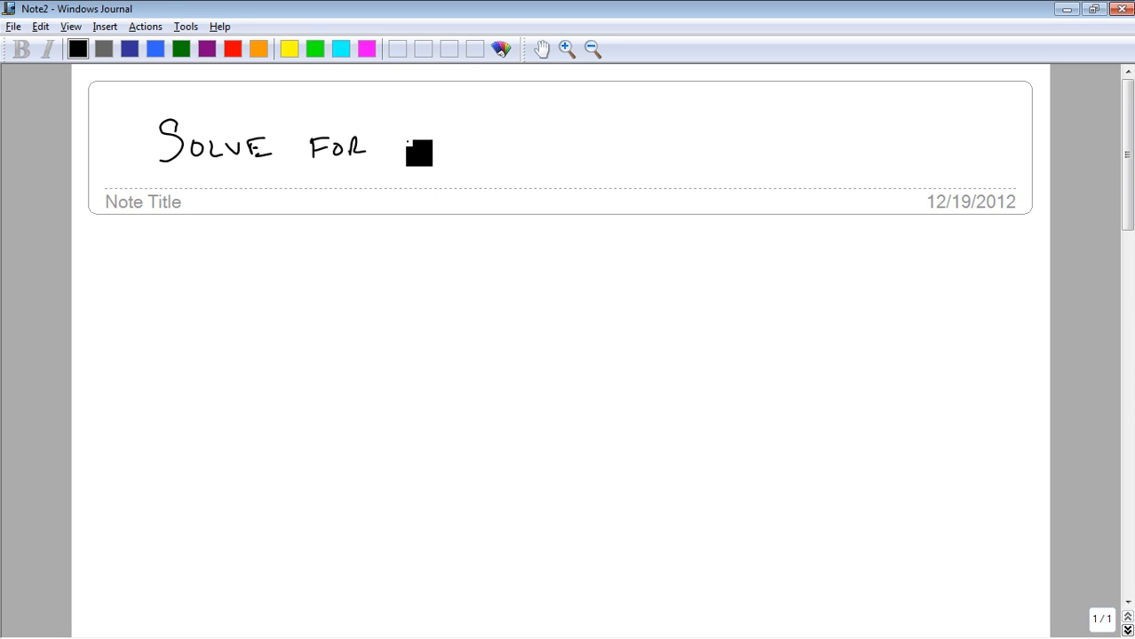
left_click_drag(404, 145, 554, 151)
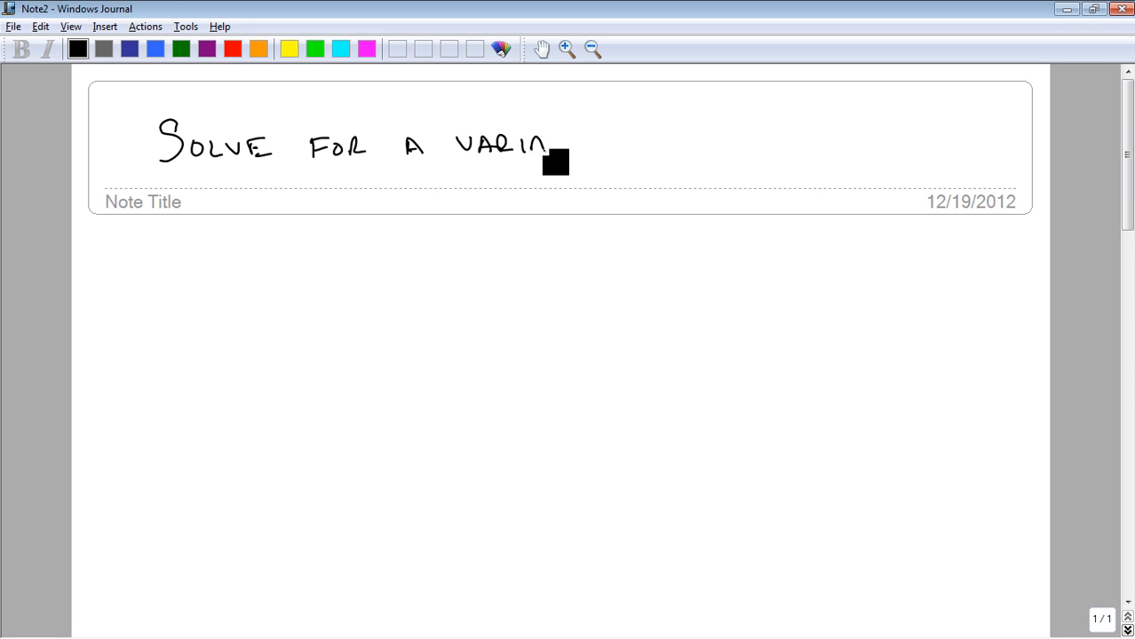
left_click_drag(550, 156, 657, 151)
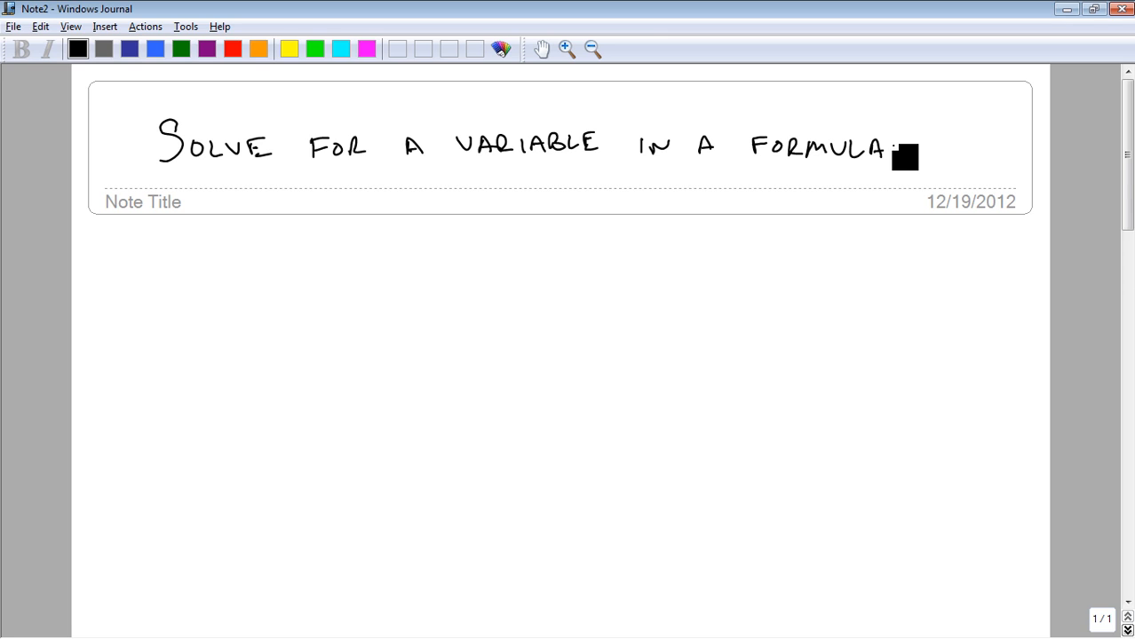
left_click_drag(158, 234, 195, 270)
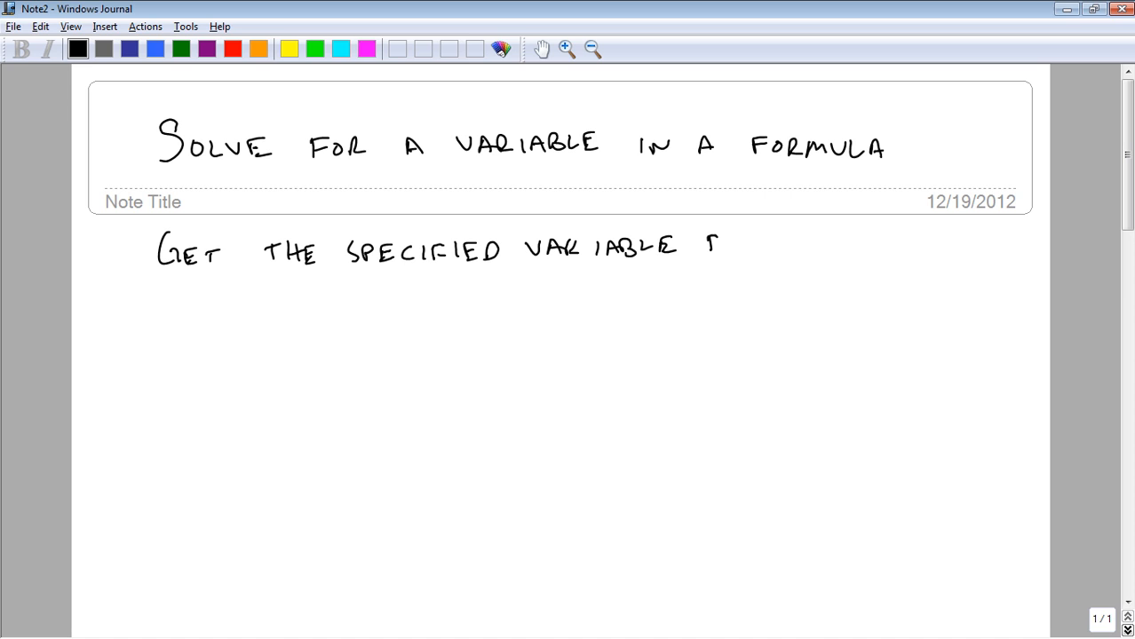
Step: Finish 'by itself', write 'Area of a trapezoid' and sketch a trapezoid with bases b and B
left_click_drag(702, 247, 835, 247)
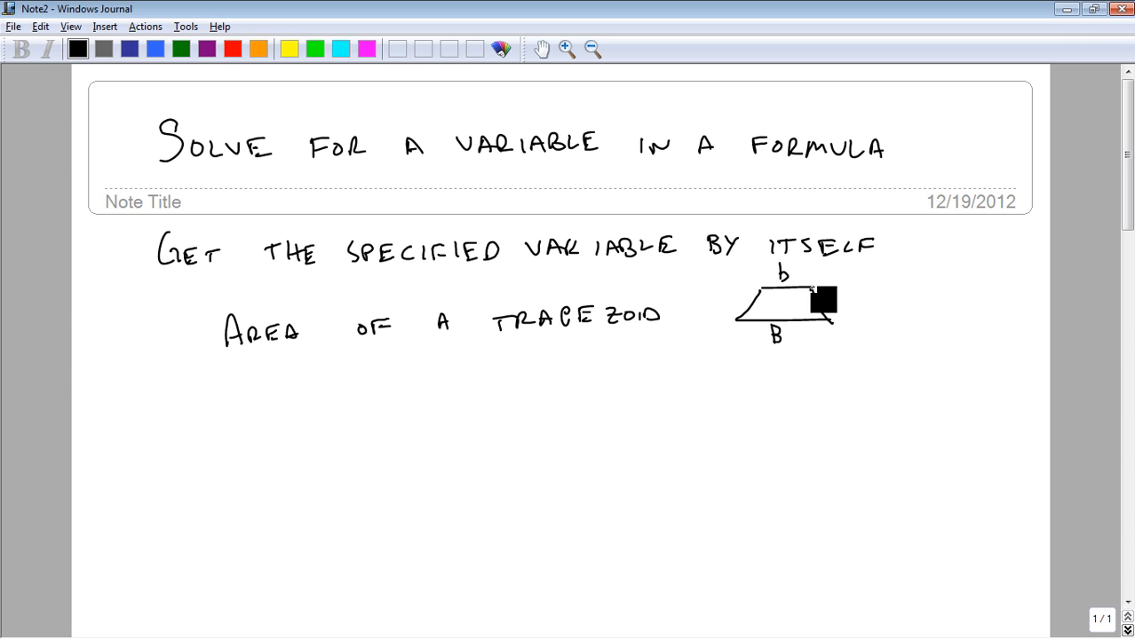
Step: Label the height h, write A = ½h(b+B) and note 'Solve for B' beneath it
left_click_drag(817, 302, 760, 311)
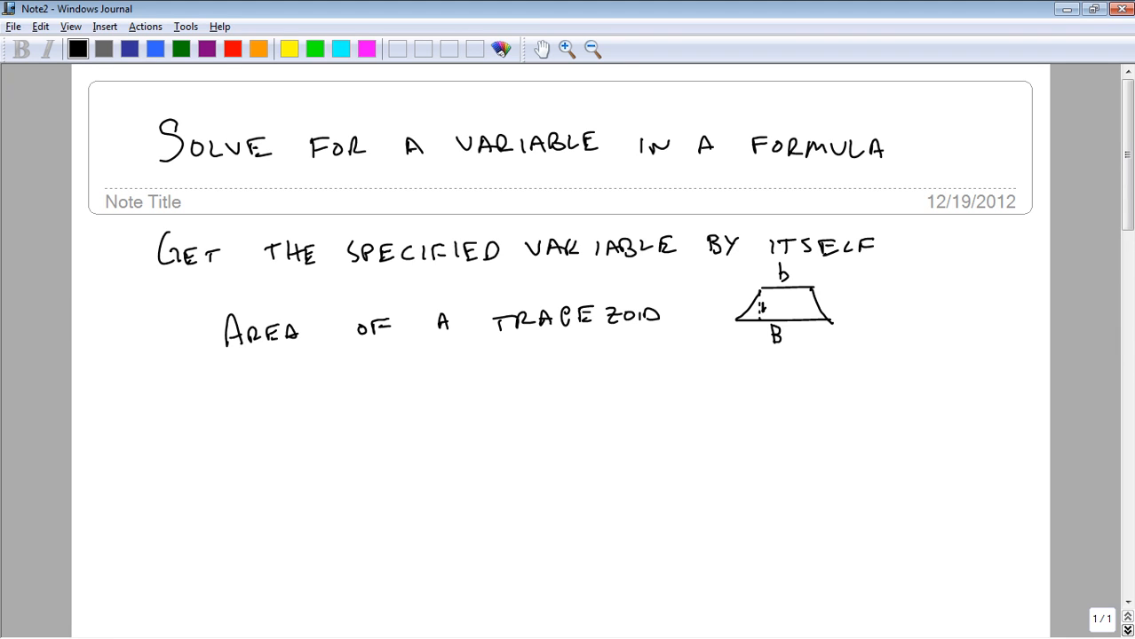
left_click_drag(796, 305, 817, 323)
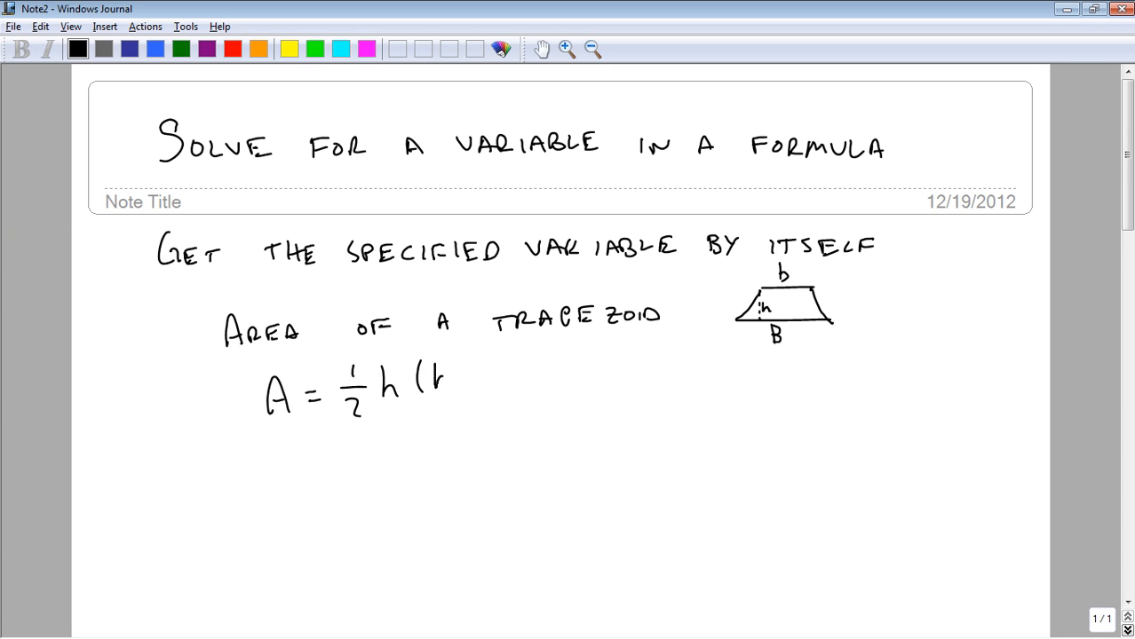
left_click_drag(427, 373, 524, 373)
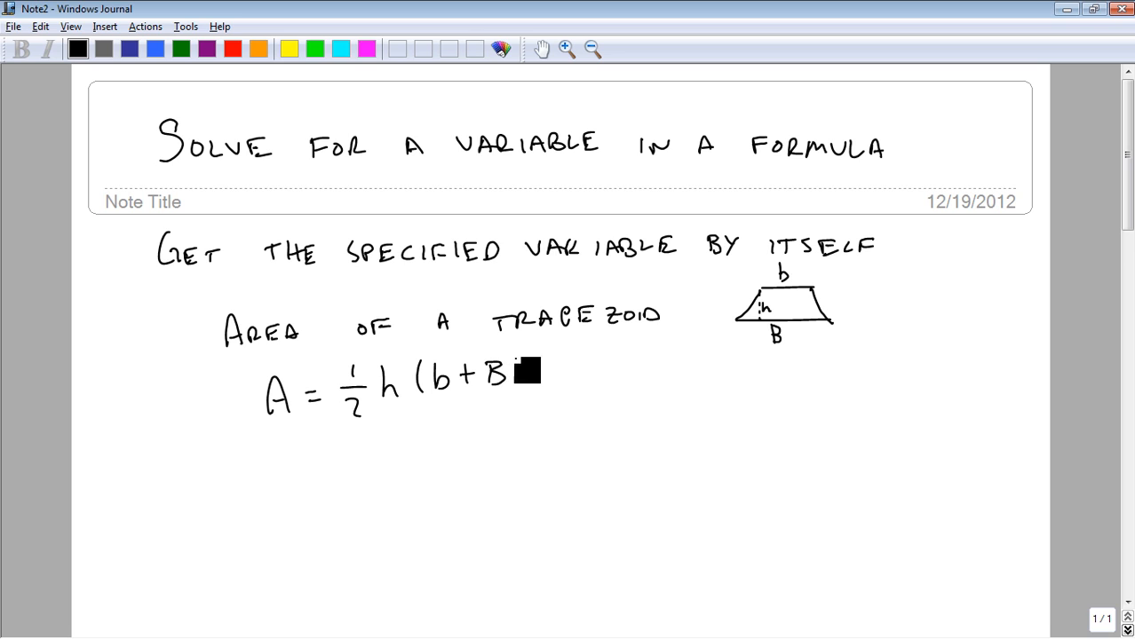
left_click_drag(519, 372, 533, 409)
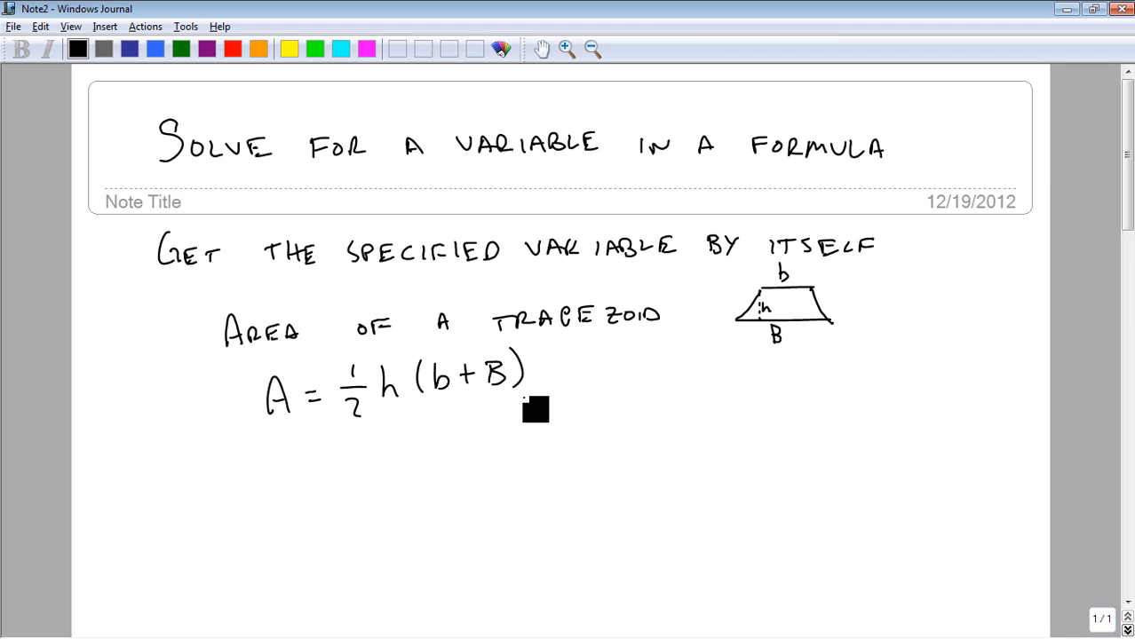
type("Solve")
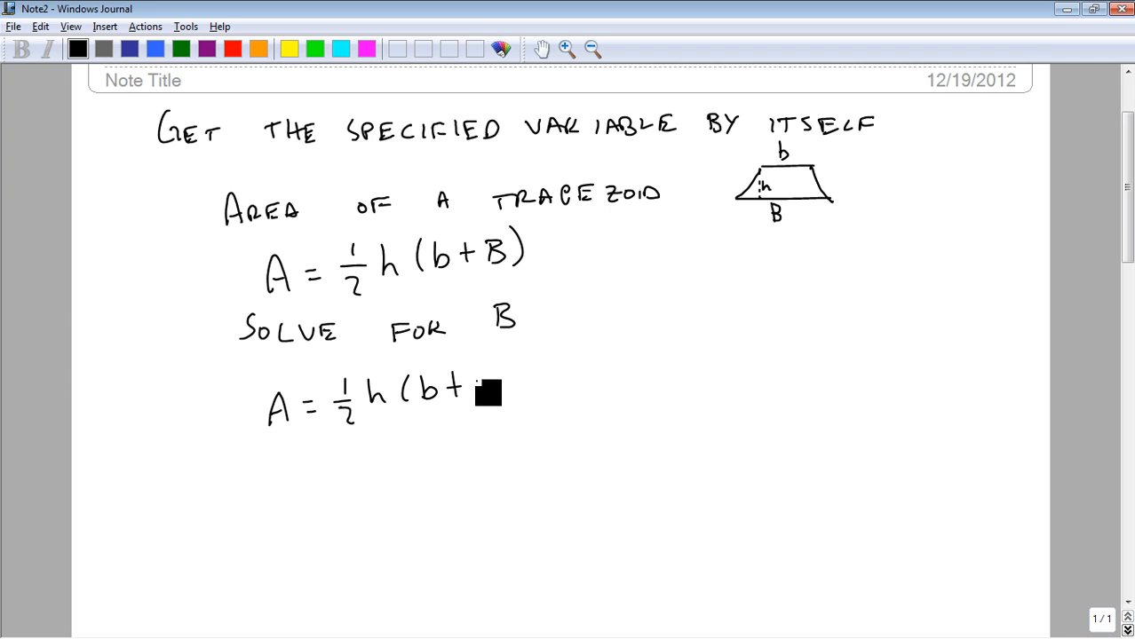
Step: Multiply by 2/h to get 2A/h = b+B, subtract b for B = 2A/h − b, then multiply b by h/h
left_click_drag(483, 392, 513, 408)
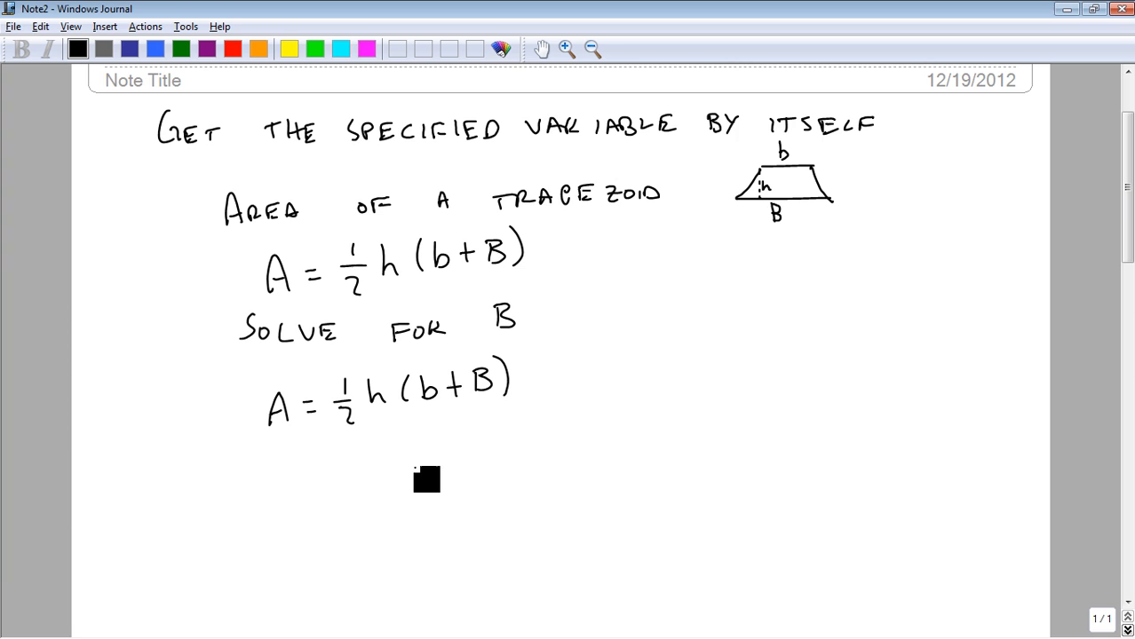
mouse_move(514, 415)
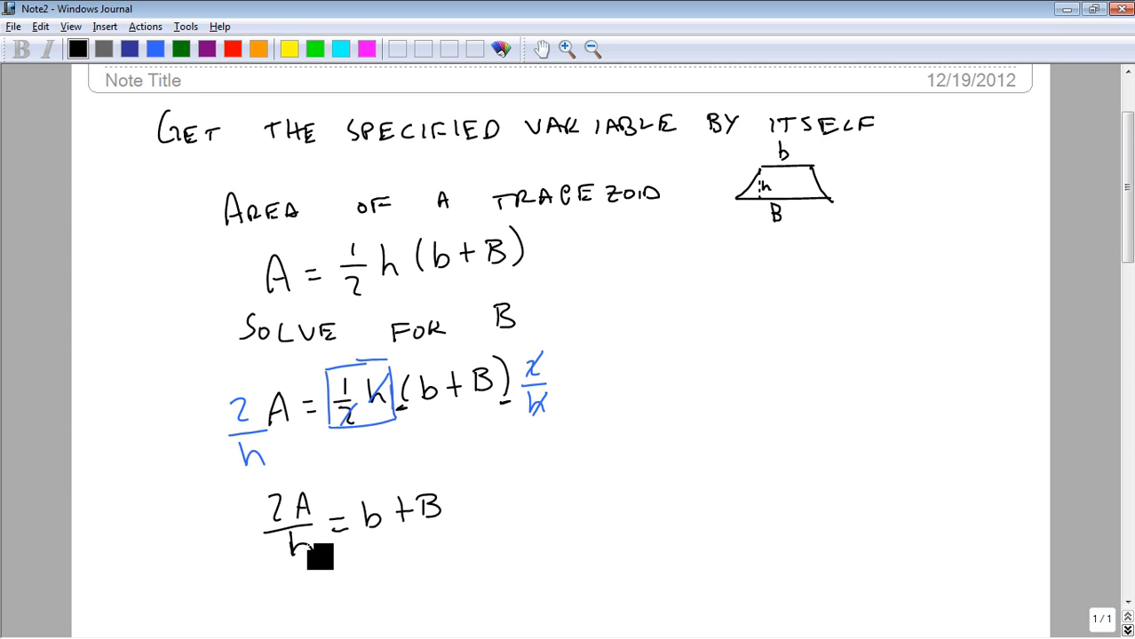
scroll("down", 3)
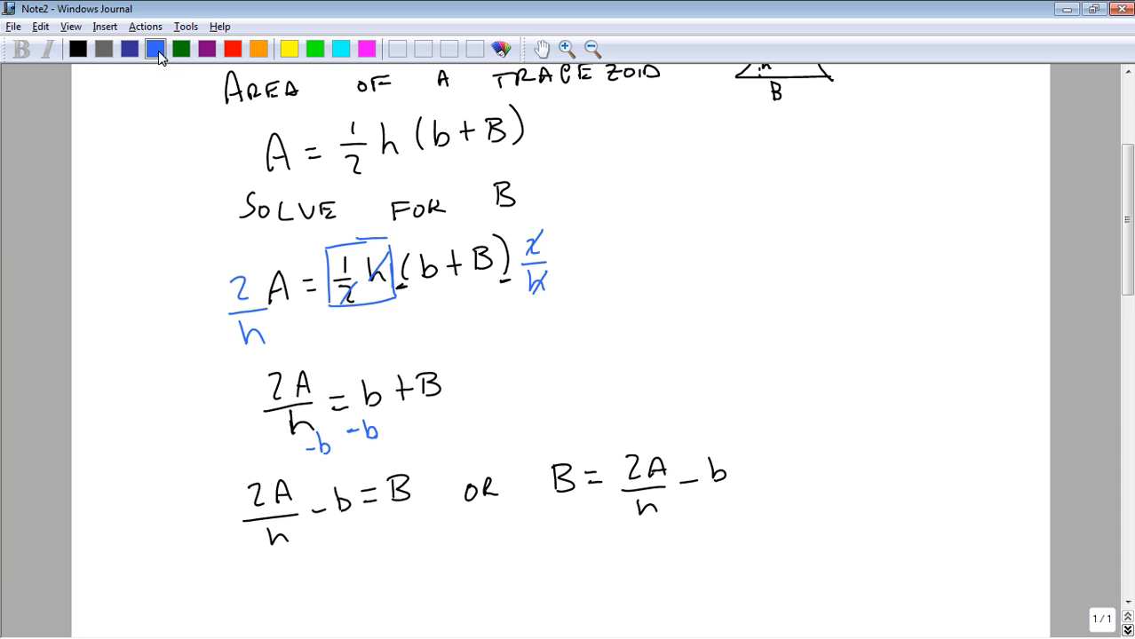
left_click_drag(710, 484, 746, 465)
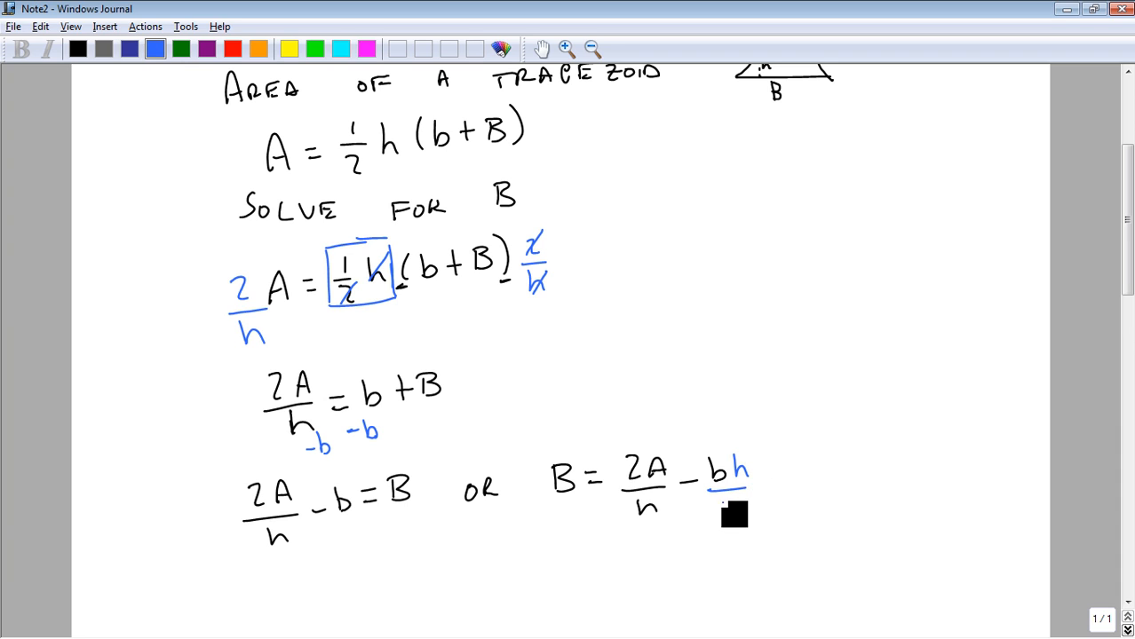
Step: Box the final answer B = (2A − bh)/h and begin the next example on the blank area
left_click(78, 50)
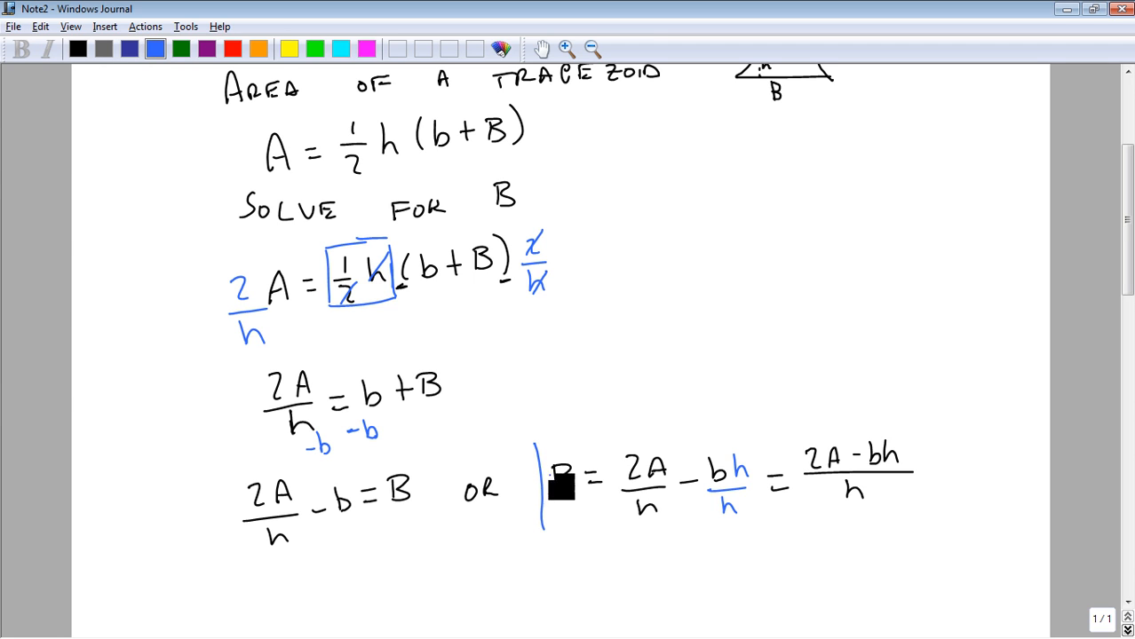
left_click_drag(536, 444, 938, 537)
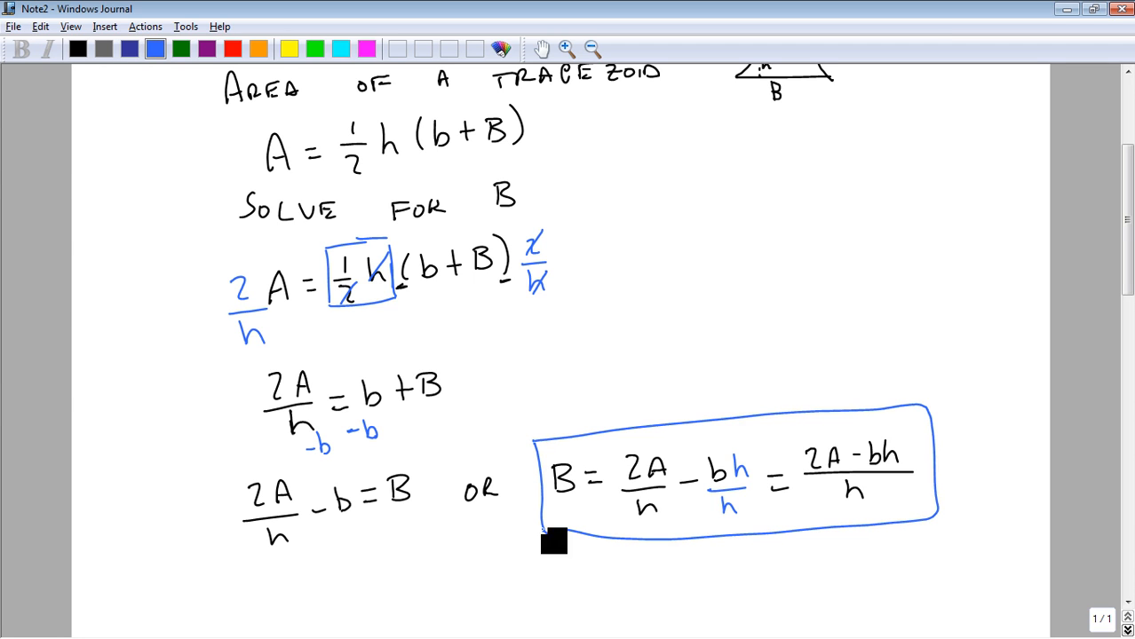
scroll("down", 3)
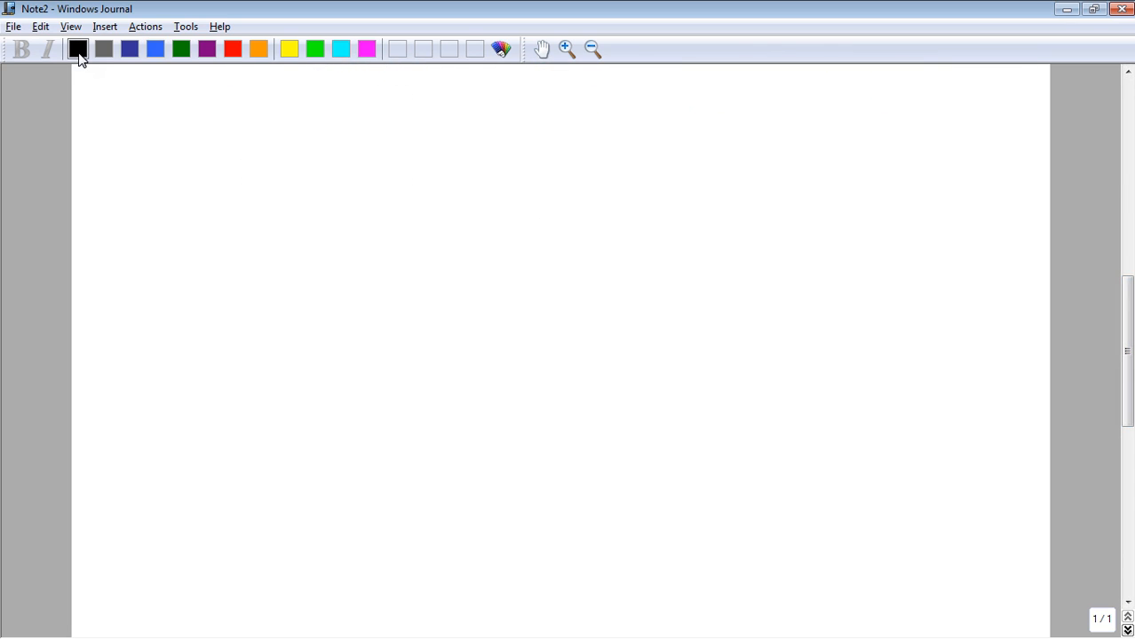
left_click_drag(187, 146, 300, 182)
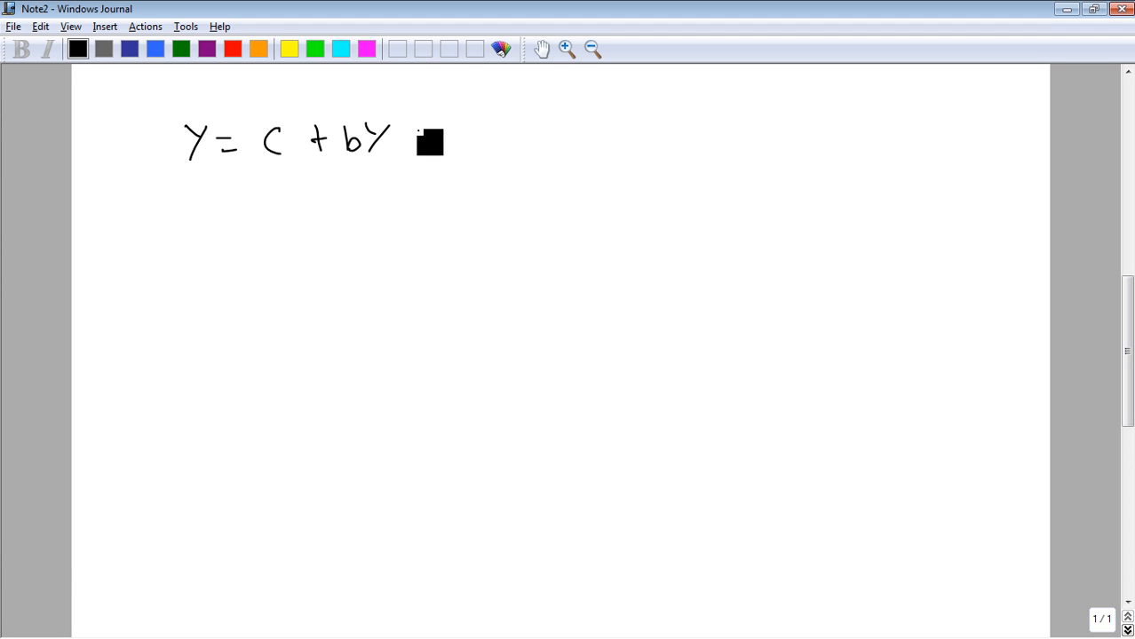
Step: Write Y = C + bY + I + G + N with 'solve for y' and underline both Y terms in blue
left_click_drag(412, 139, 608, 139)
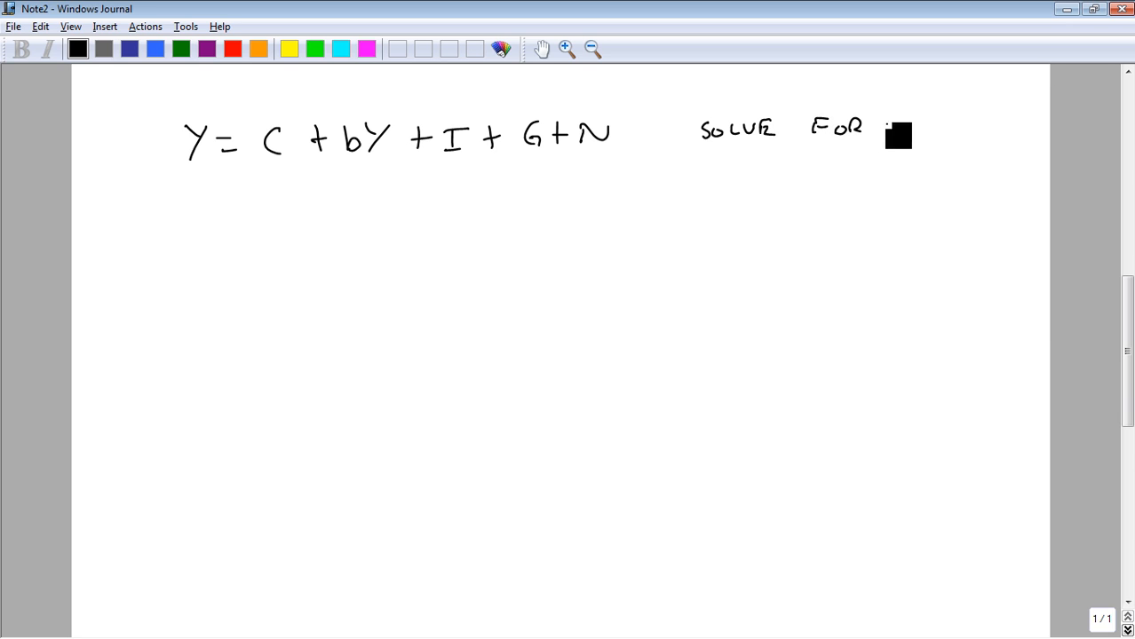
left_click_drag(892, 125, 909, 145)
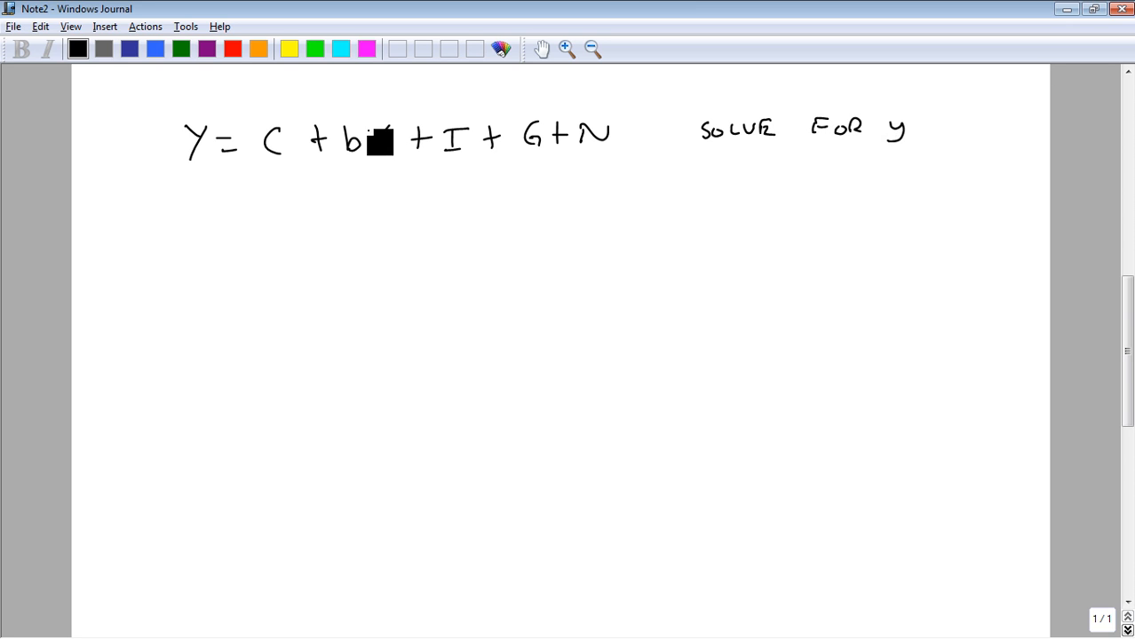
left_click_drag(373, 133, 395, 151)
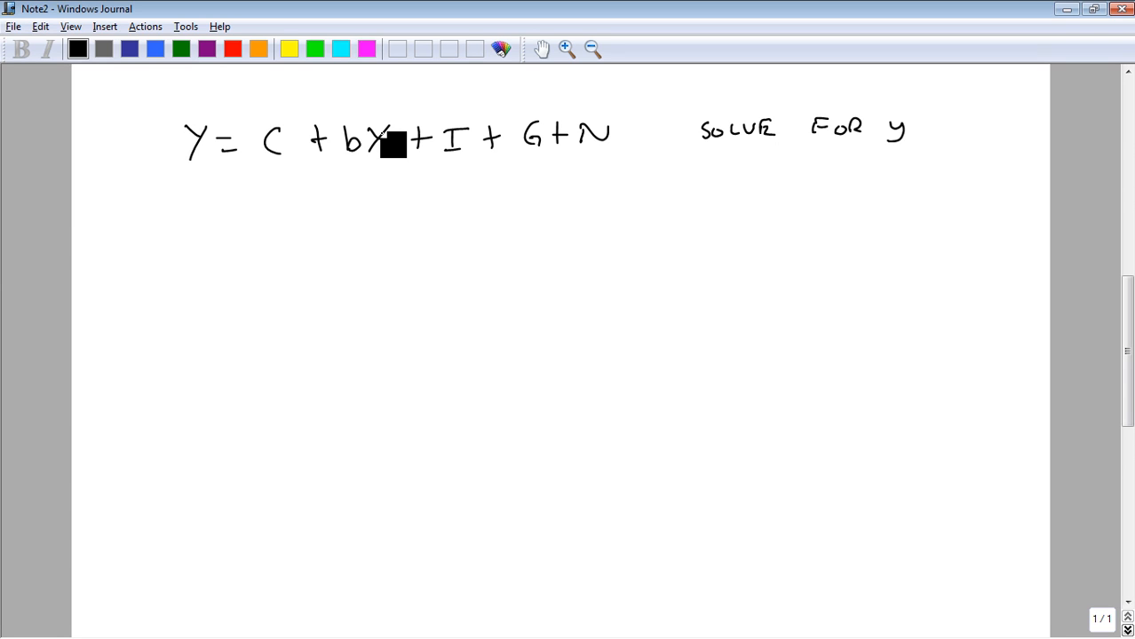
left_click(156, 49)
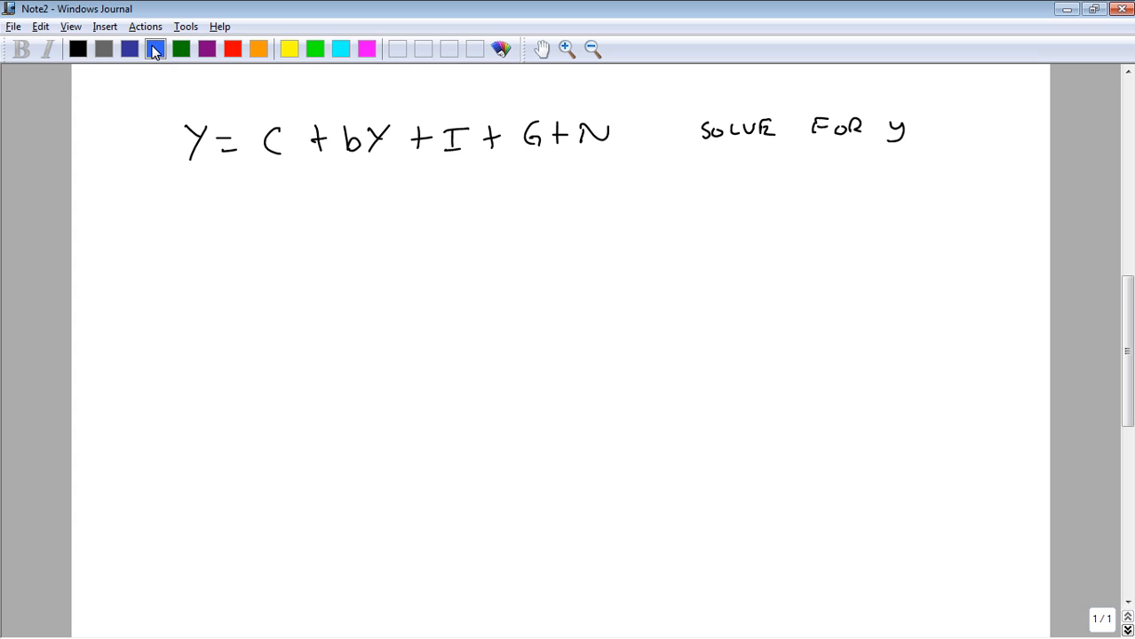
left_click(154, 49)
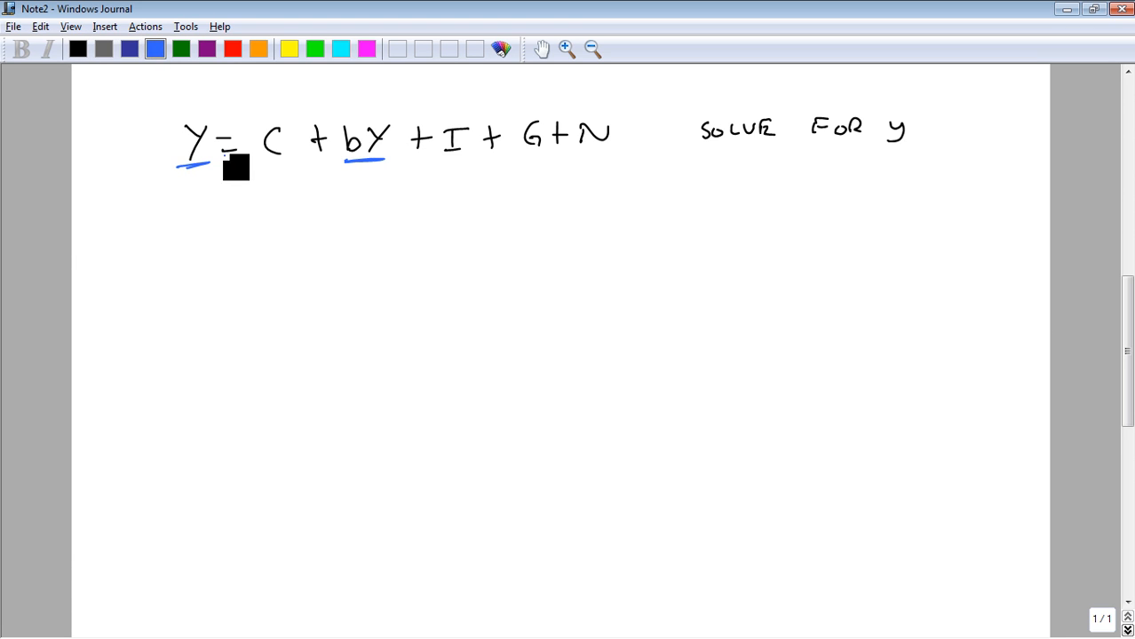
Step: Subtract bY from both sides, write Y − bY = C + I + G + N and underline Y − bY in blue
left_click_drag(358, 115, 227, 102)
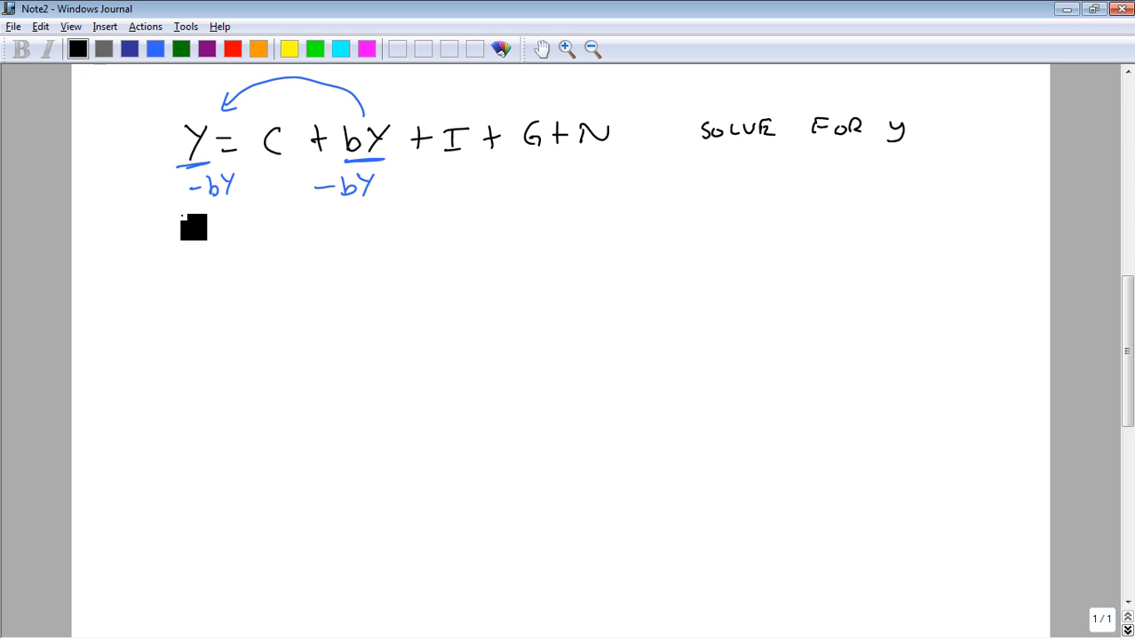
left_click_drag(186, 235, 328, 245)
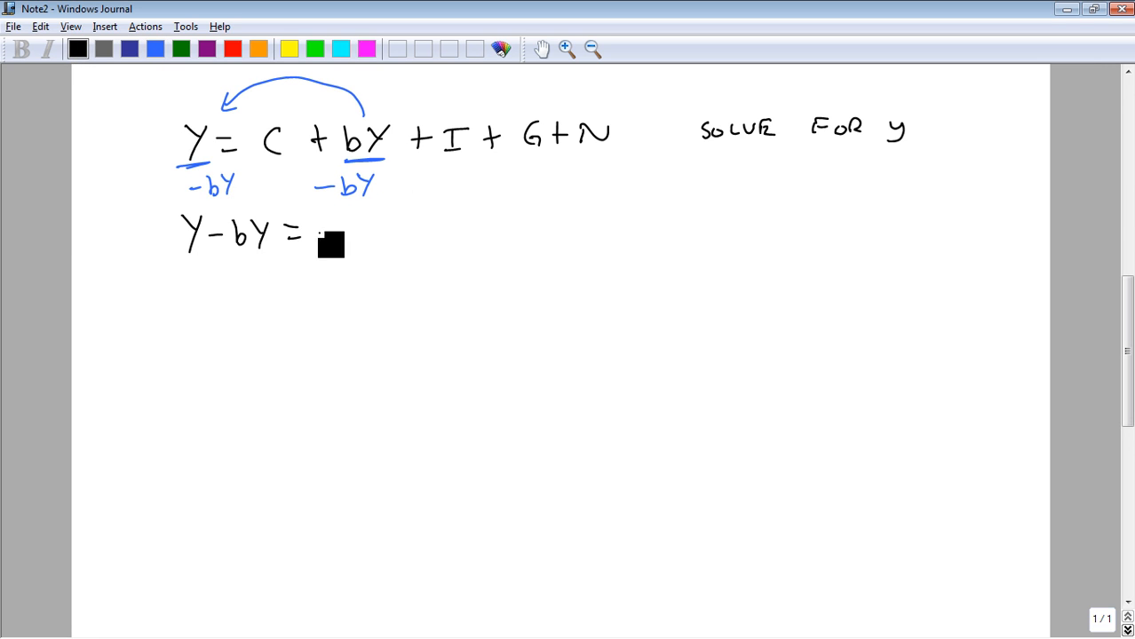
mouse_move(400, 238)
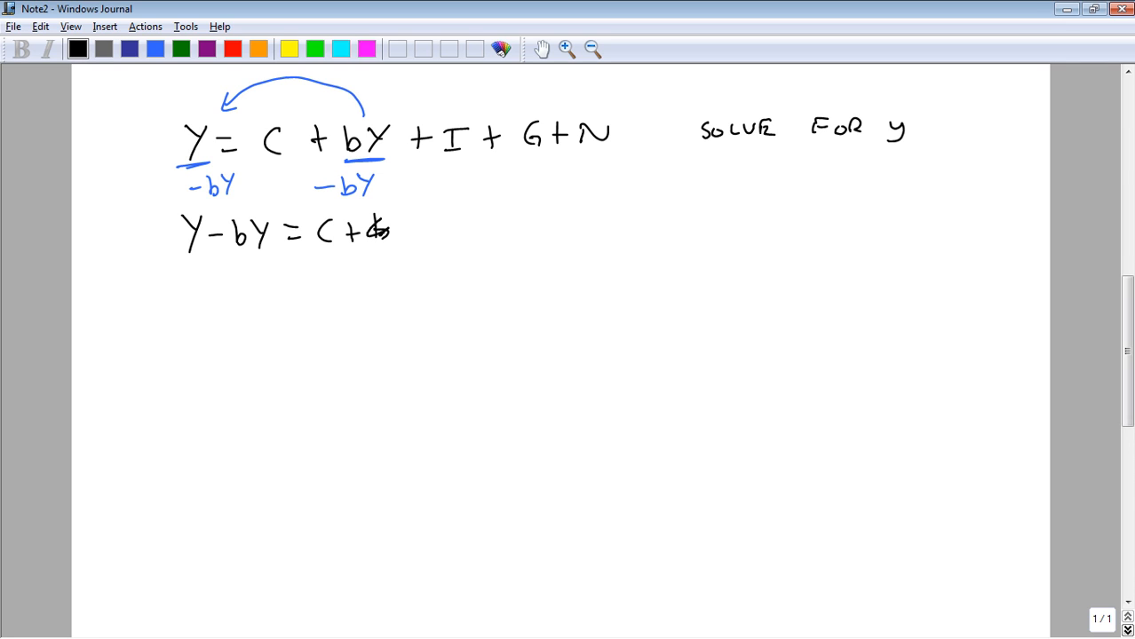
left_click_drag(403, 231, 506, 240)
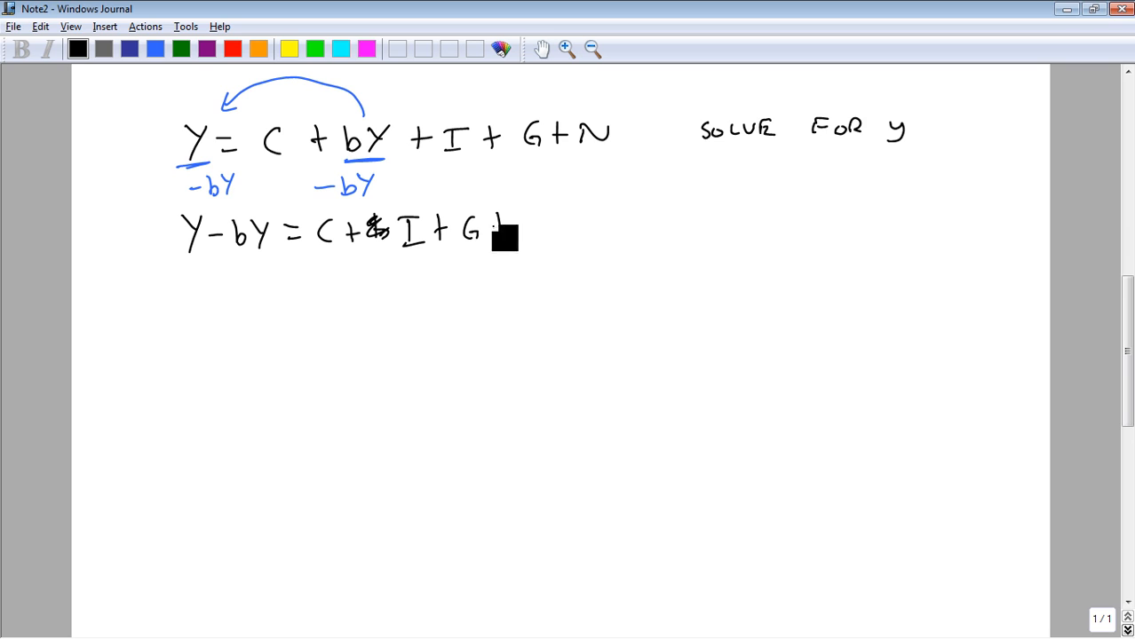
left_click_drag(512, 227, 547, 227)
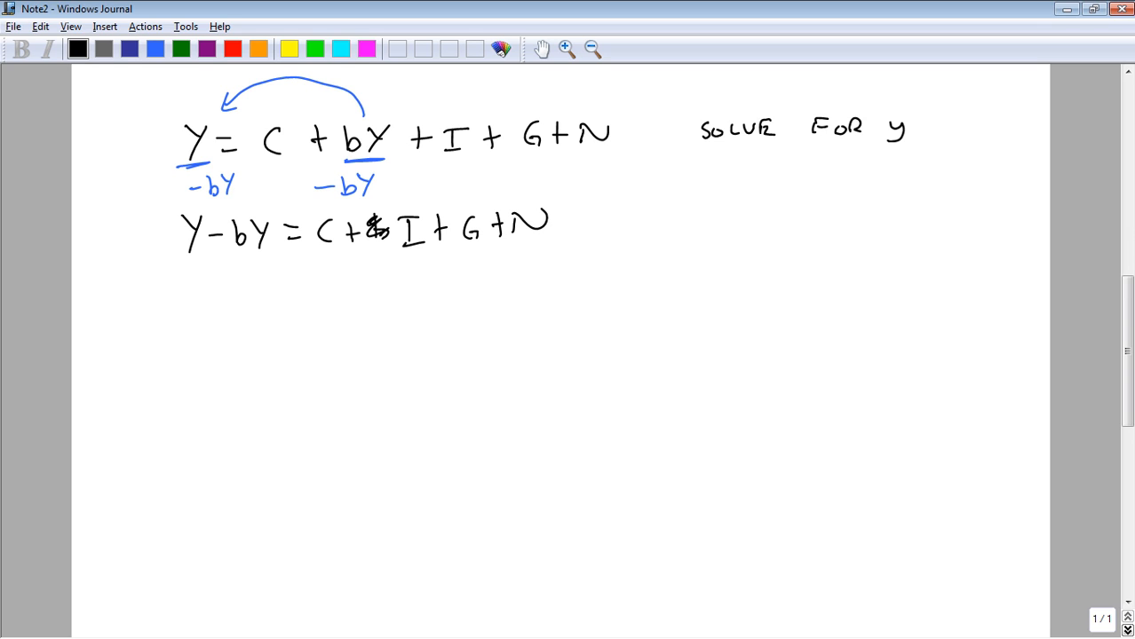
left_click_drag(188, 260, 256, 260)
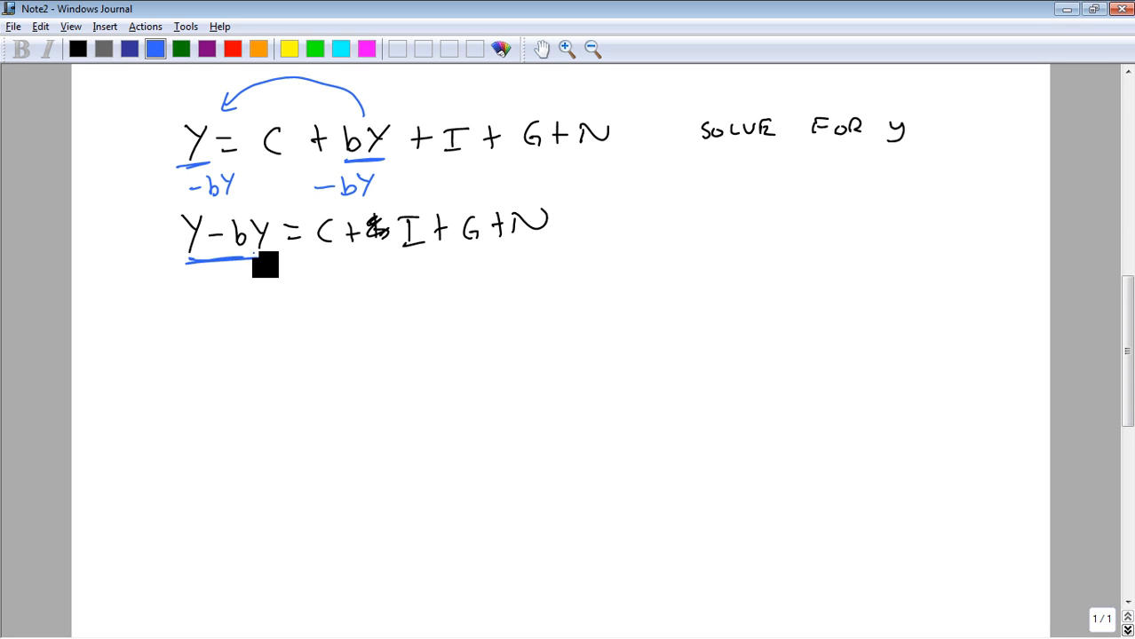
left_click(78, 50)
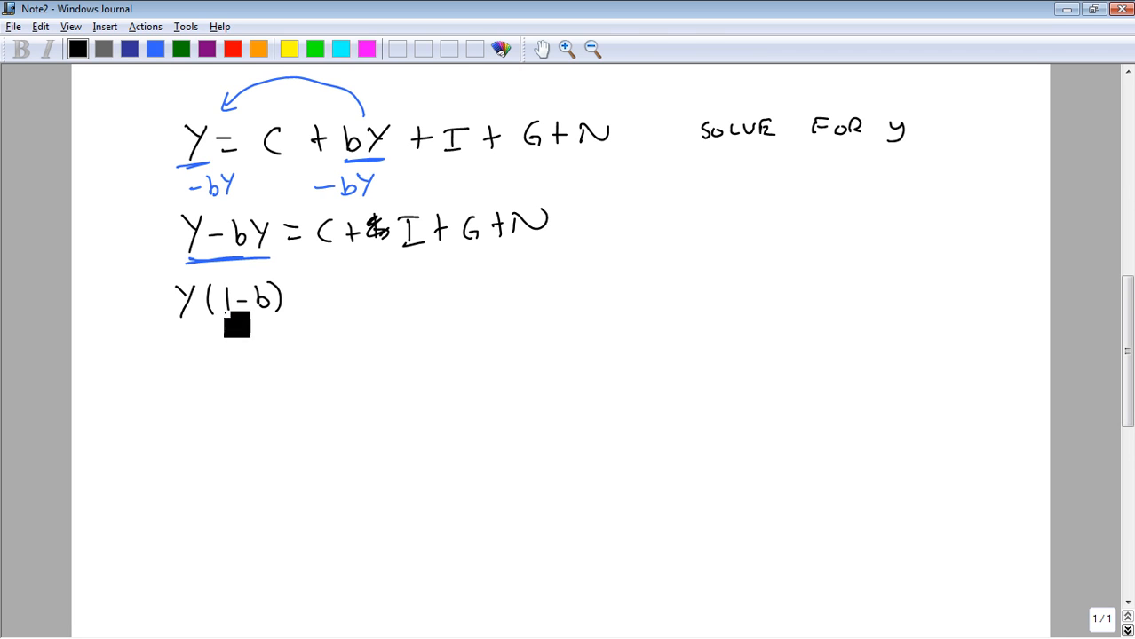
mouse_move(206, 242)
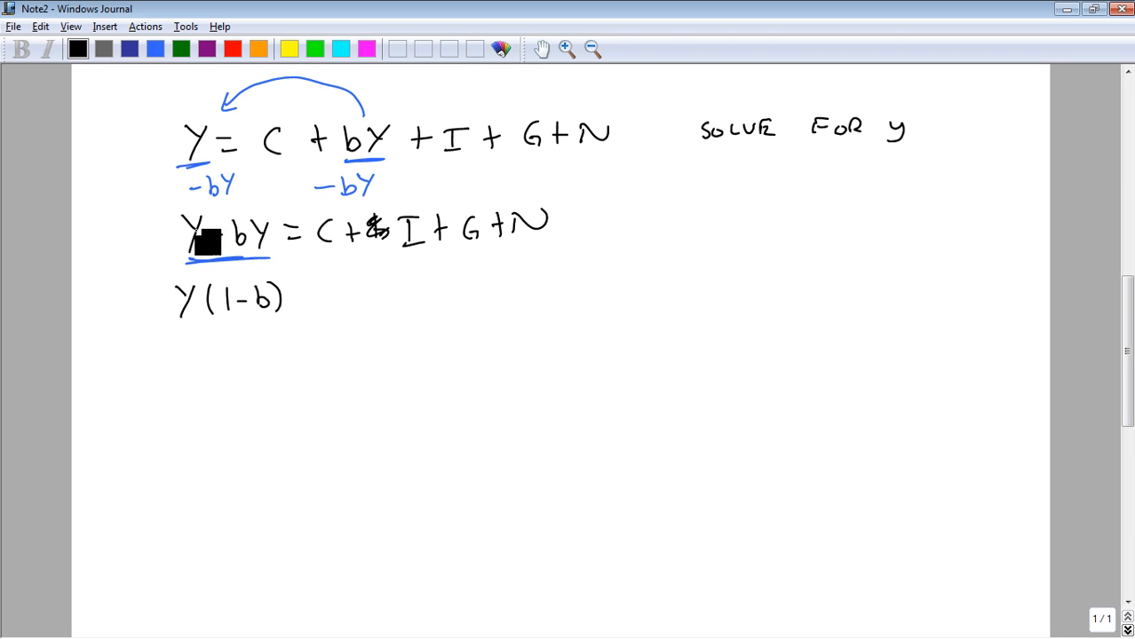
Step: Complete Y(1−b) = C + I + G + N, divide by 1 − b and write Y = (C+I+G+N)/(1−b)
left_click_drag(293, 298, 373, 298)
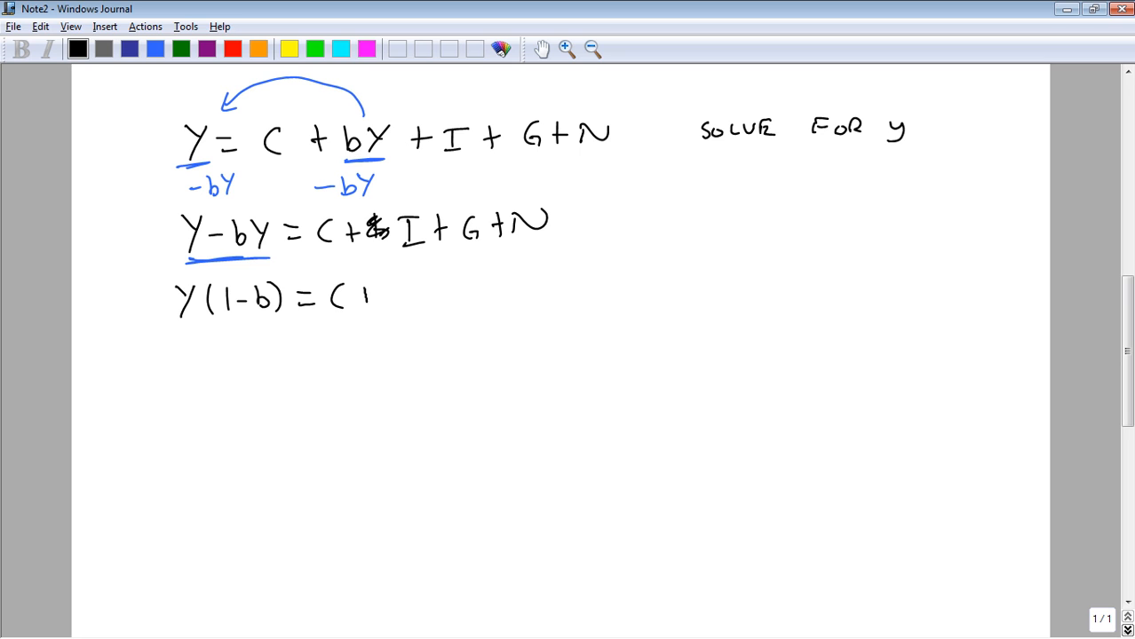
left_click_drag(355, 298, 501, 288)
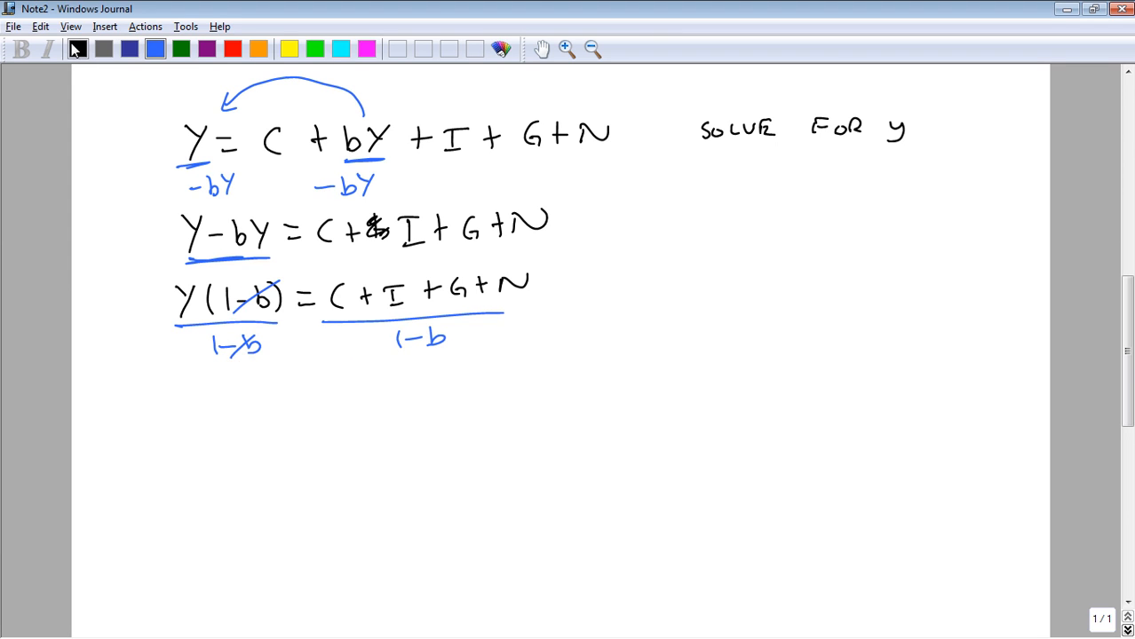
left_click_drag(258, 382, 329, 399)
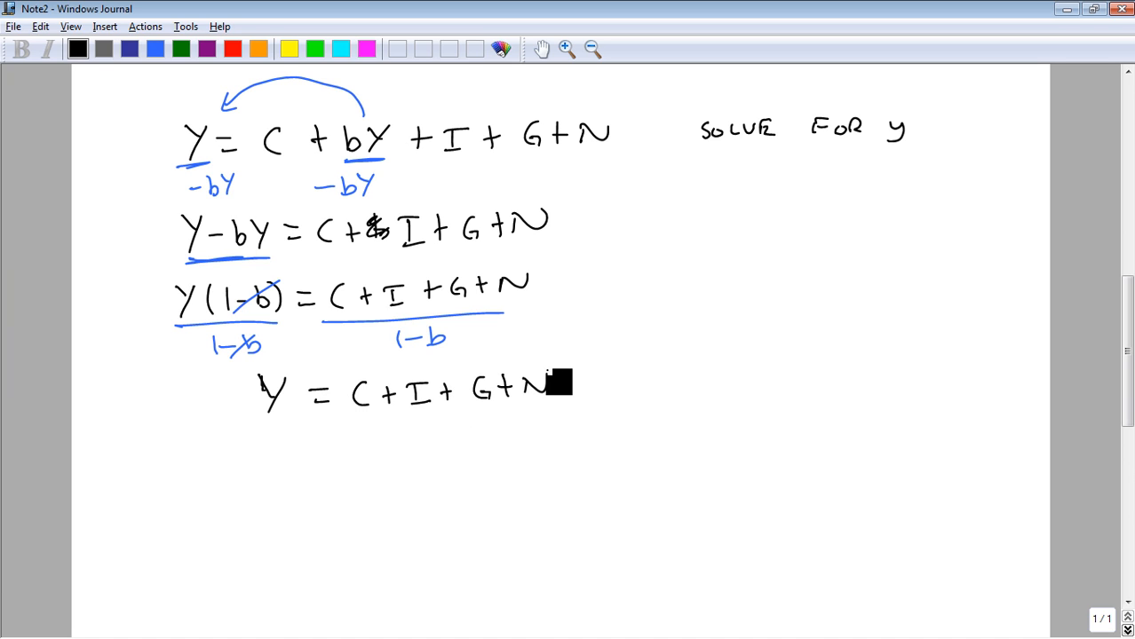
left_click_drag(342, 415, 524, 416)
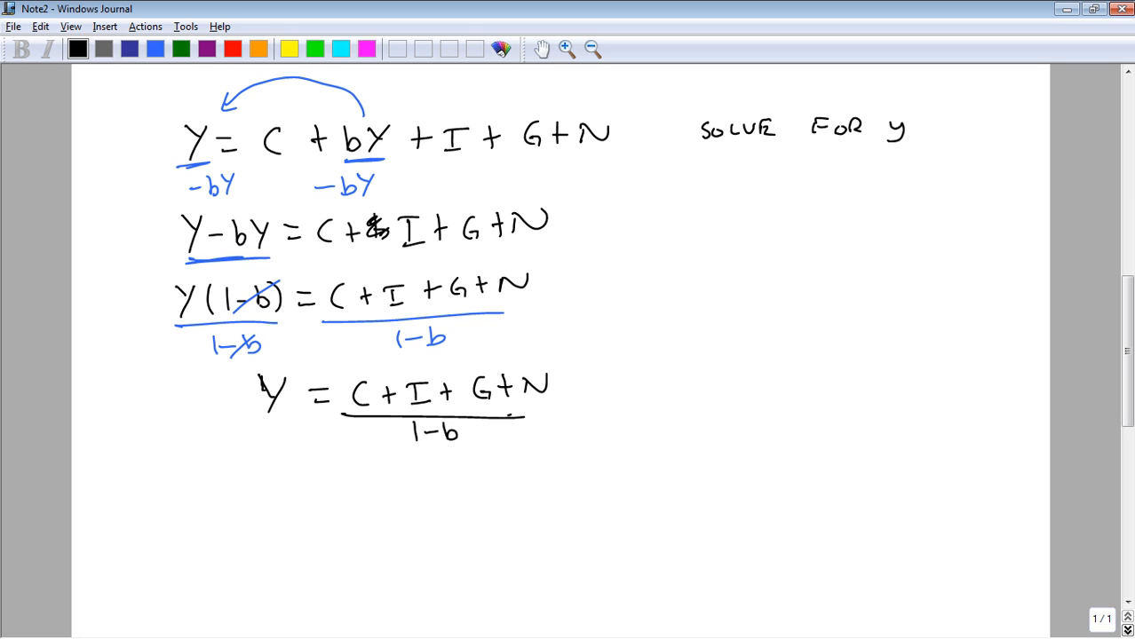